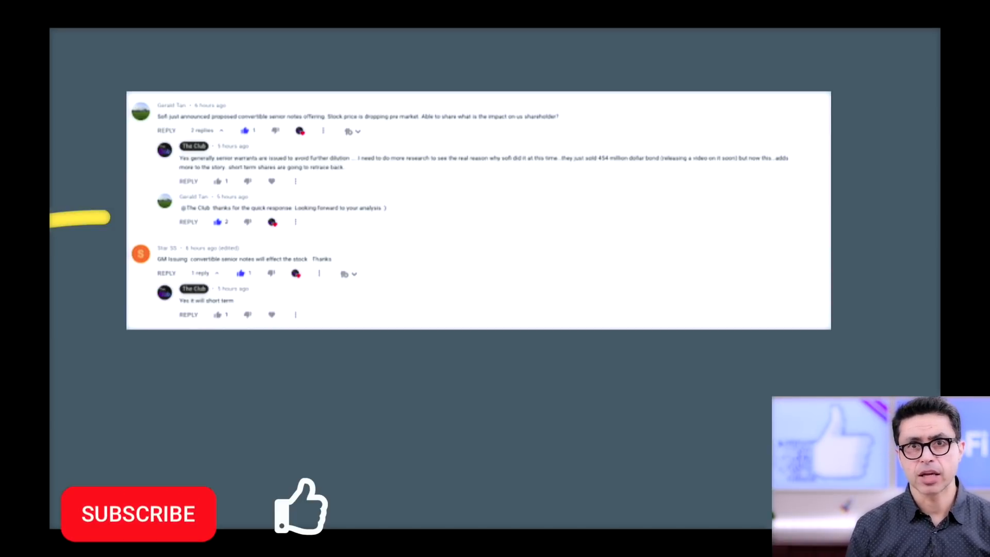
# Mark up the slides with the pen and circle the latest September rise at the grey line's right end.
pyautogui.click(137, 513)
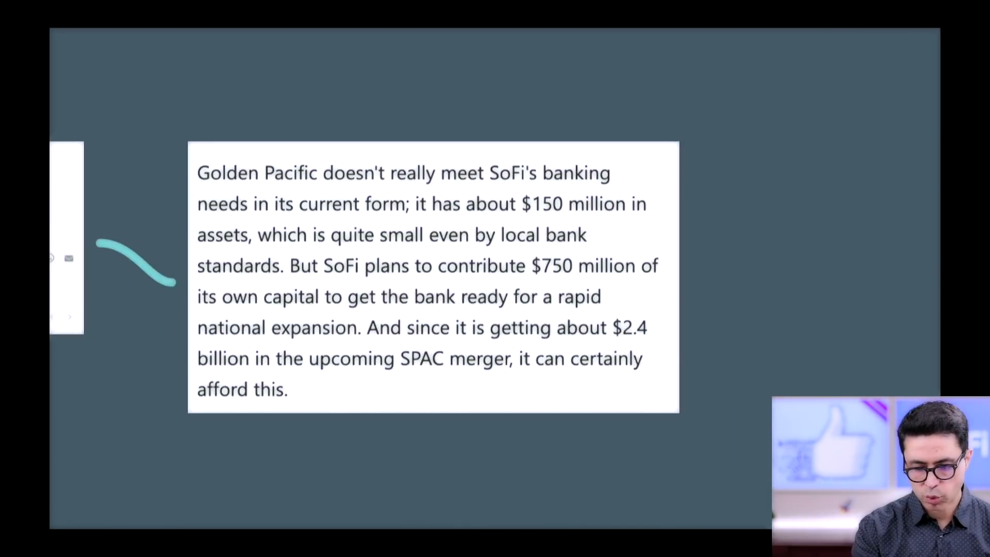
pyautogui.moveTo(208, 196); pyautogui.dragTo(372, 193)
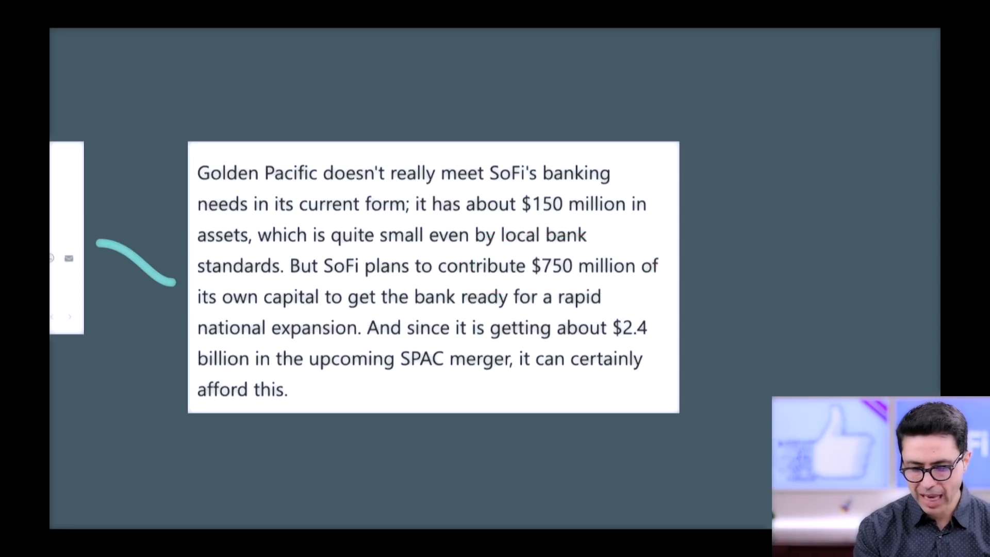
pyautogui.moveTo(322, 314); pyautogui.dragTo(622, 309)
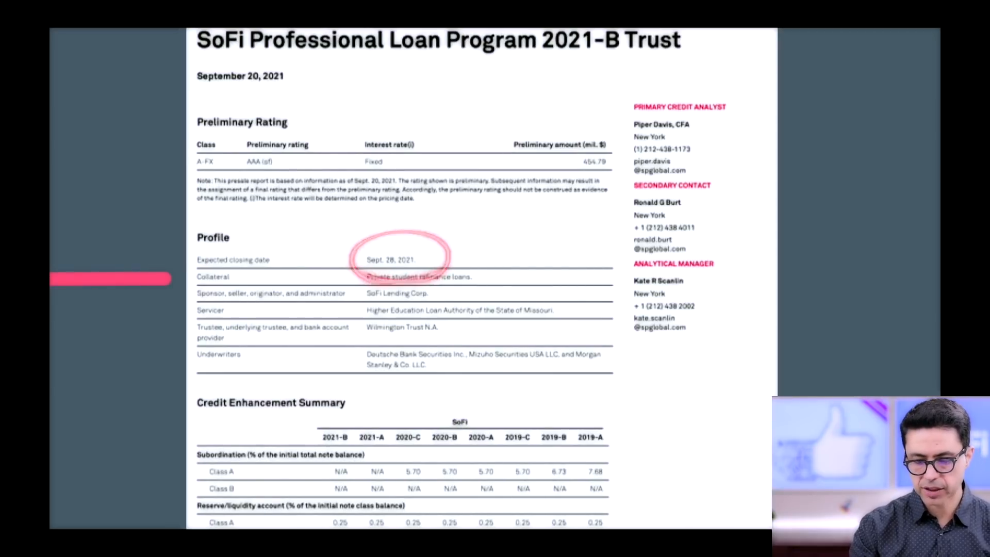
pyautogui.click(401, 255)
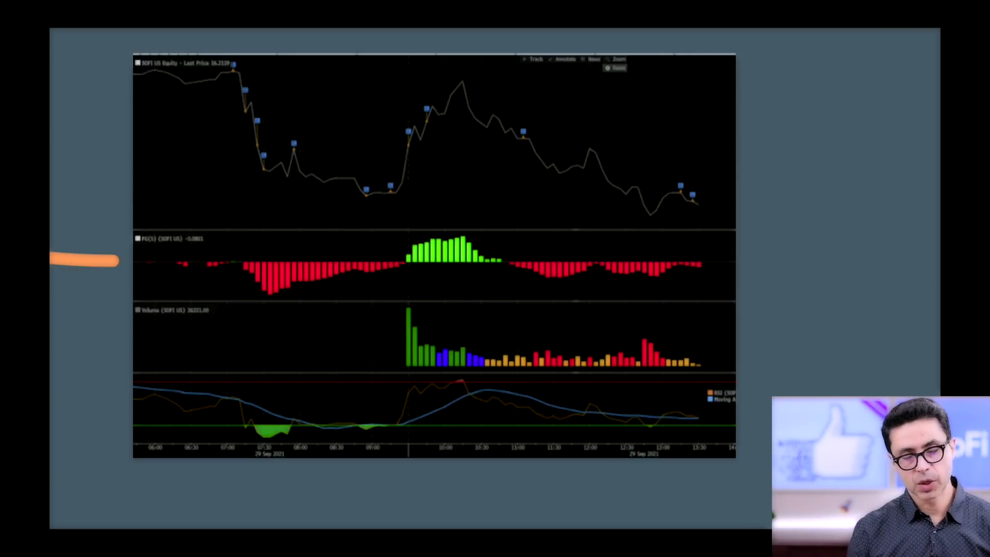
pyautogui.moveTo(220, 86); pyautogui.dragTo(369, 195)
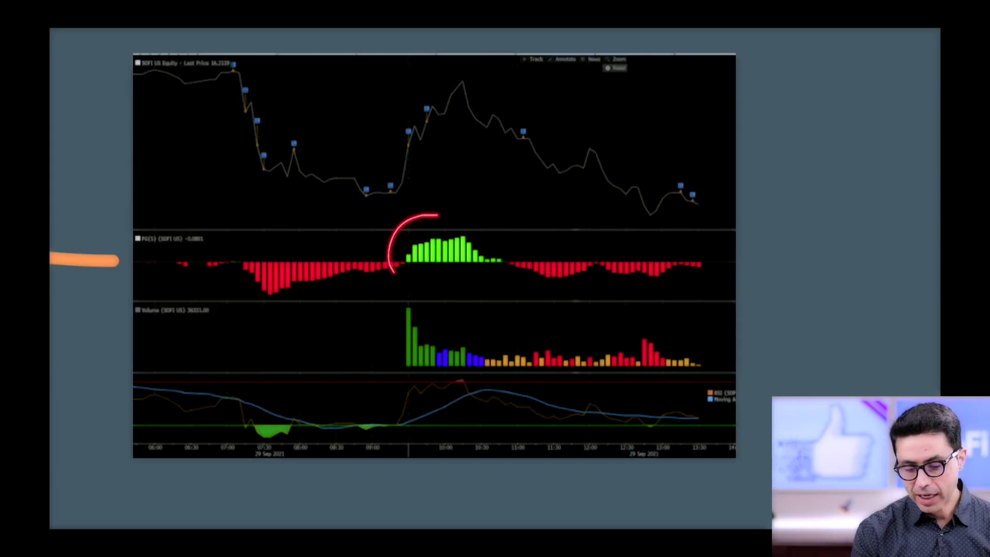
pyautogui.moveTo(420, 385); pyautogui.dragTo(489, 392)
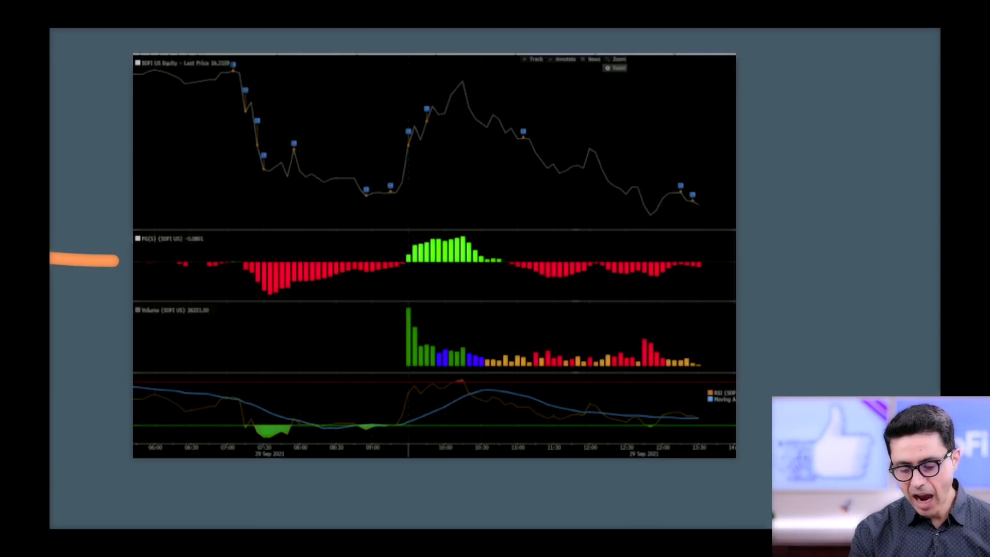
pyautogui.moveTo(508, 268); pyautogui.dragTo(656, 328)
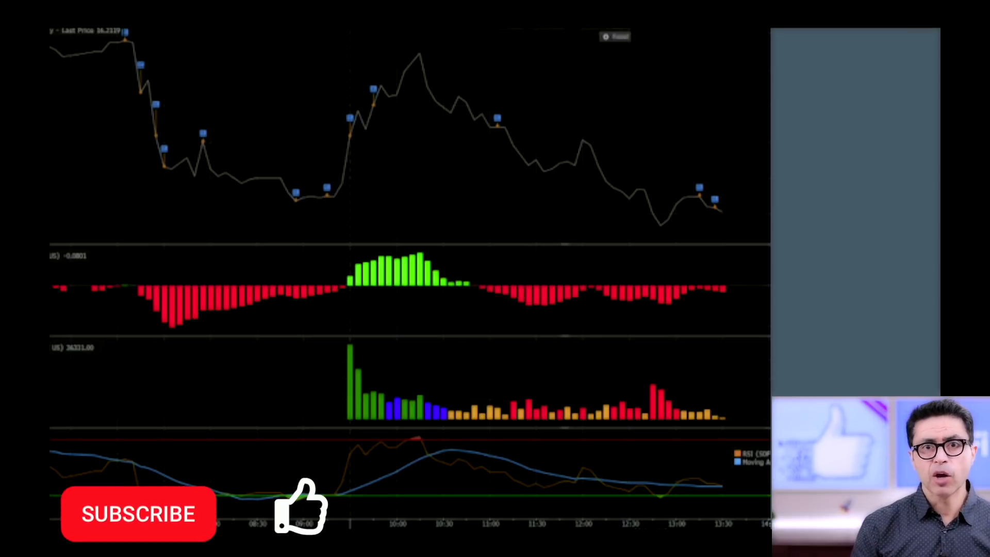
pyautogui.click(138, 513)
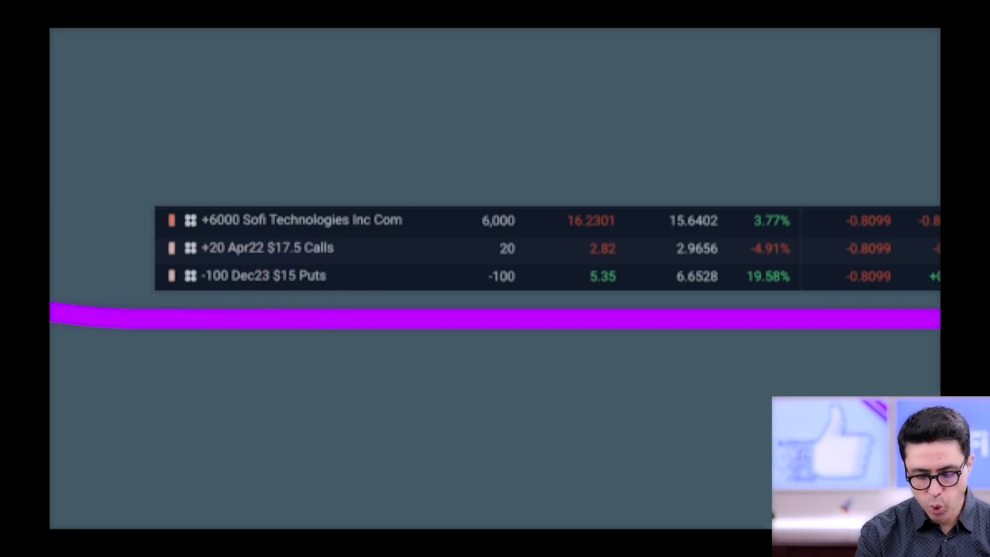
pyautogui.moveTo(284, 258); pyautogui.dragTo(357, 252)
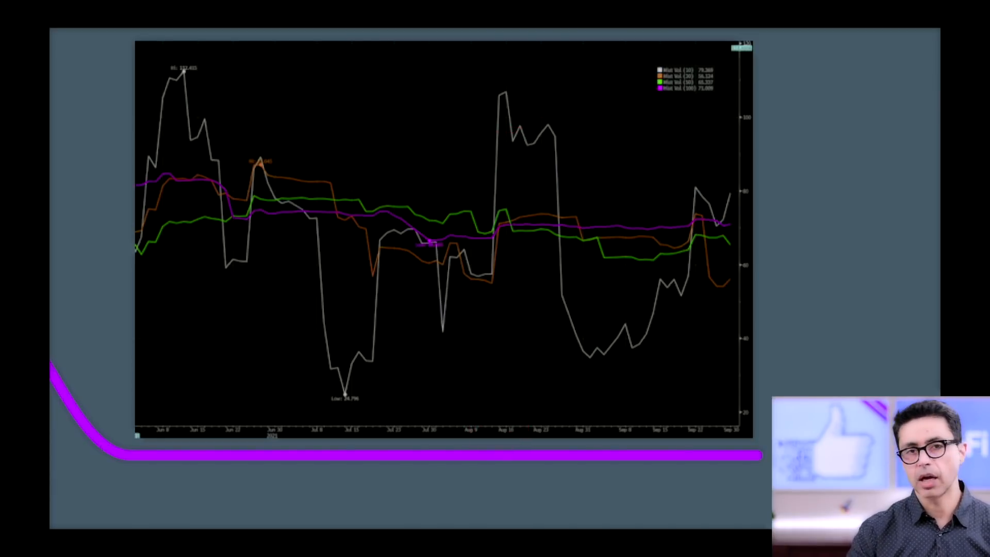
pyautogui.moveTo(732, 171); pyautogui.dragTo(758, 208)
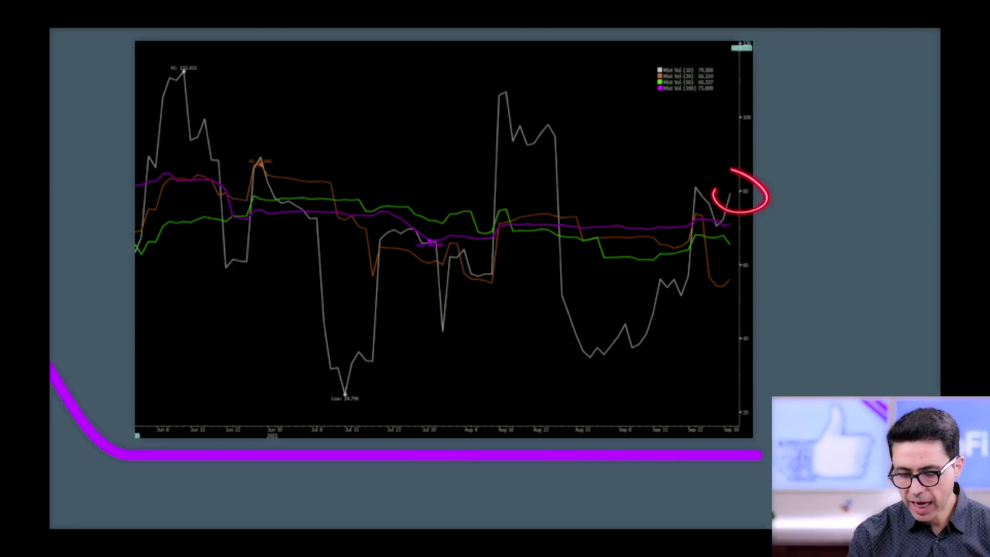